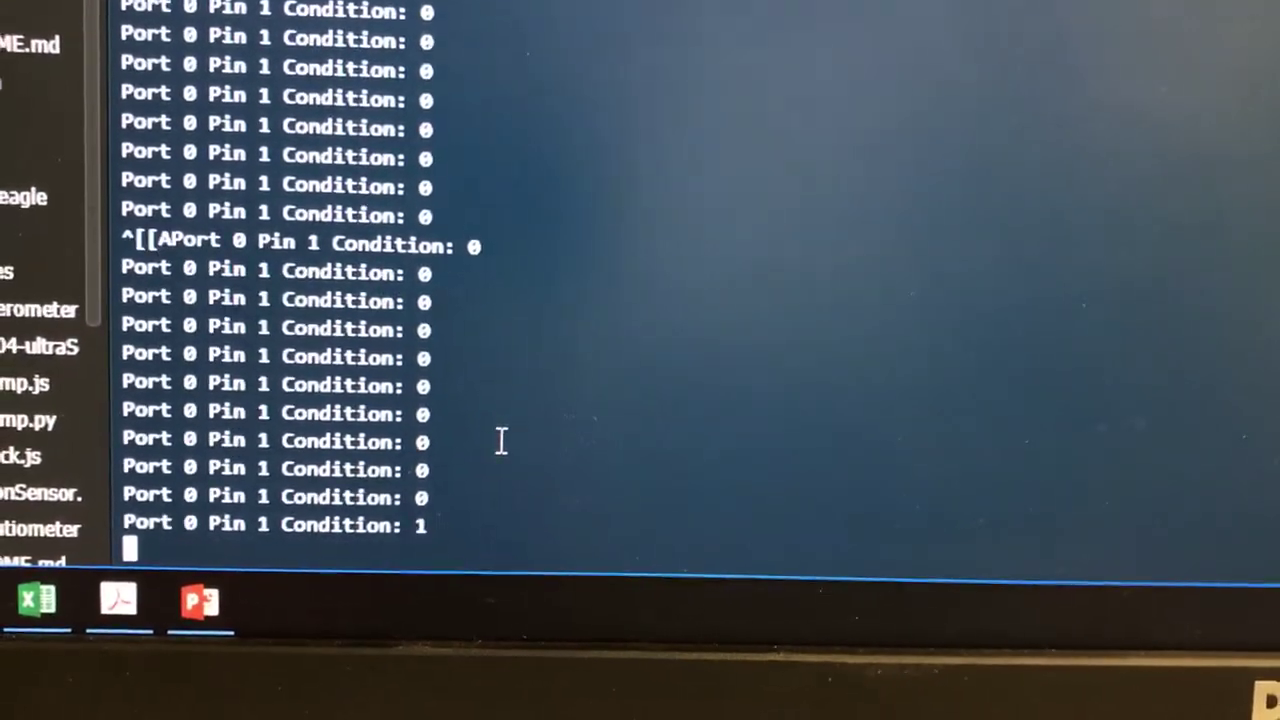
pyautogui.scroll(-3)
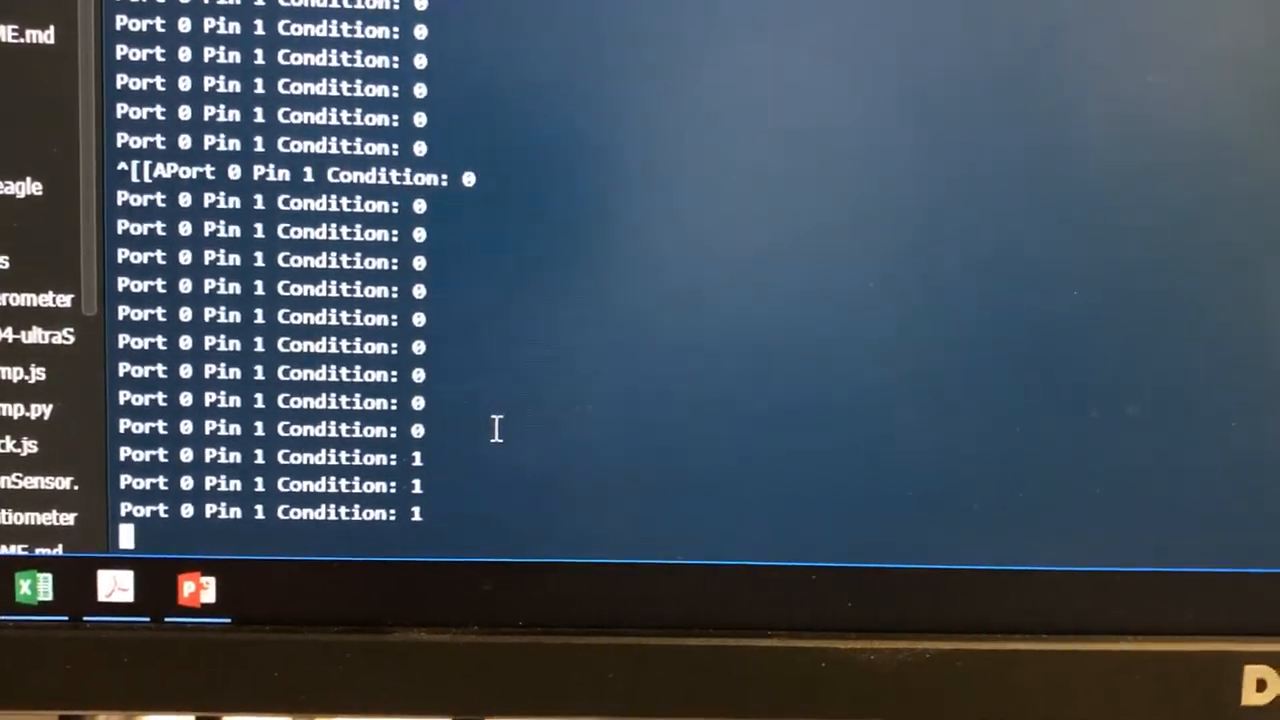